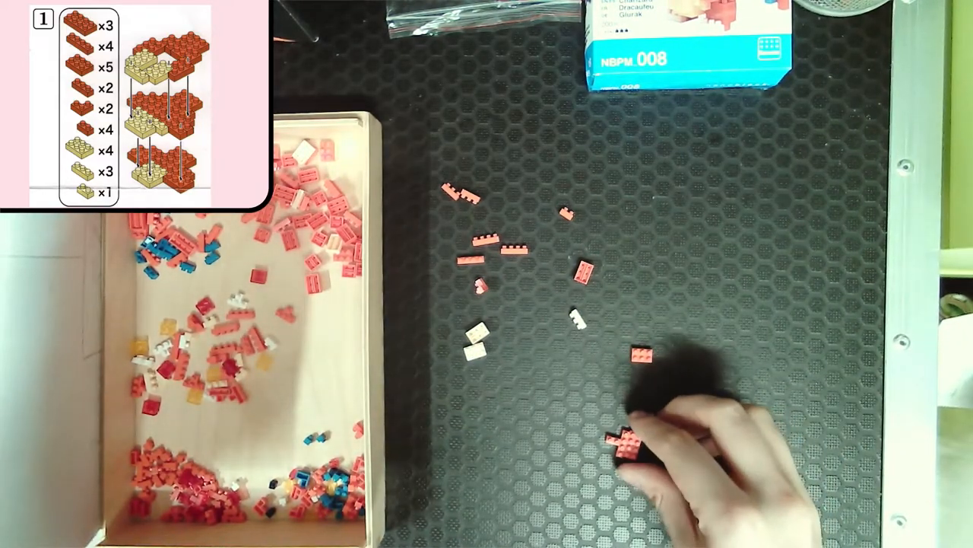
{"action": "mouse_move", "coordinate": [654, 425]}
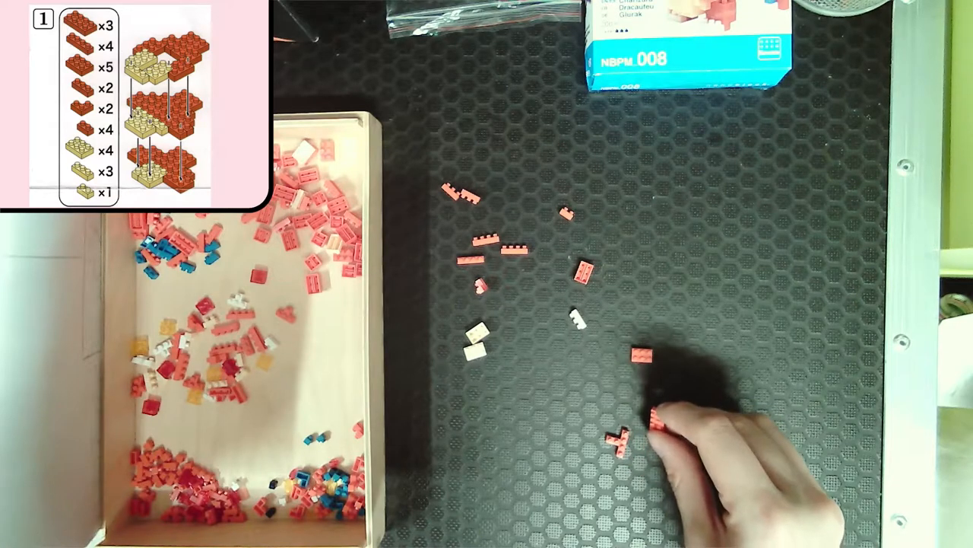